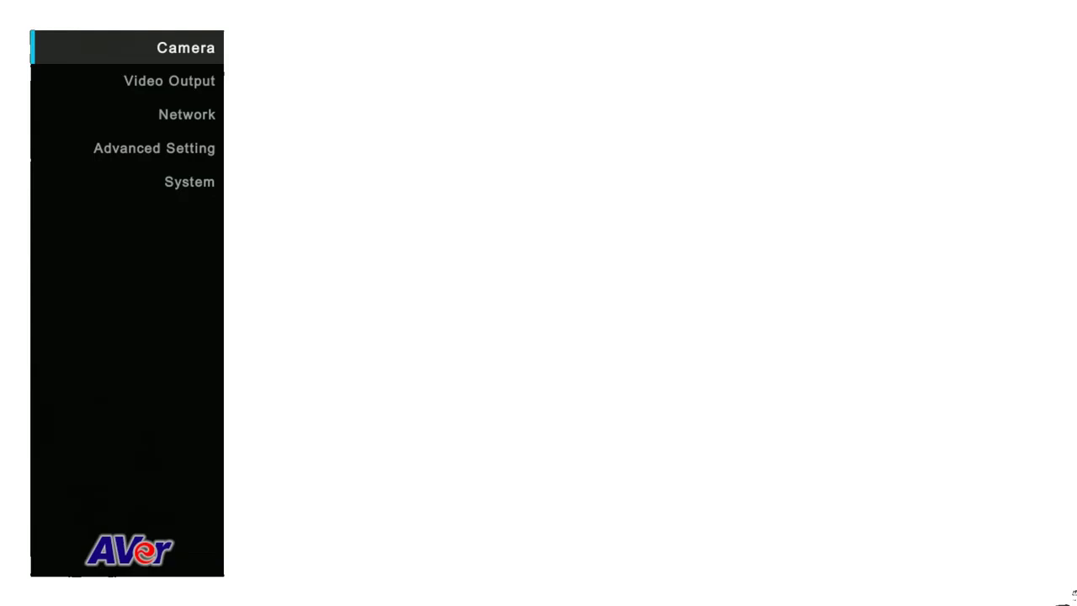
Move down the main OSD menu to System and enter its submenu of camera selector, status OSD, language, information and factory default
{"action": "left_click", "coordinate": [187, 114]}
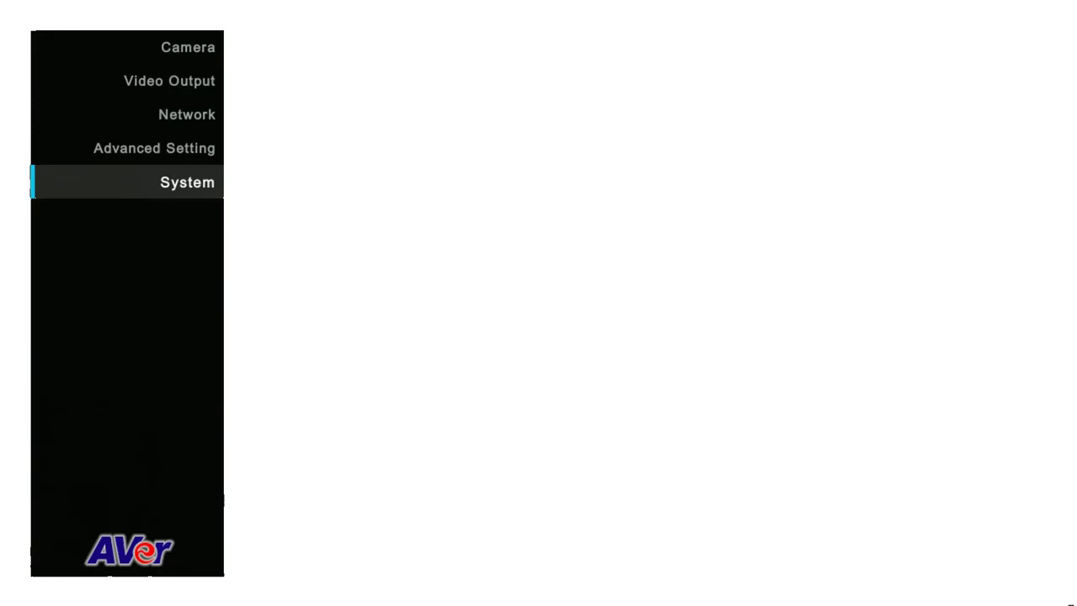
{"action": "left_click", "coordinate": [187, 182]}
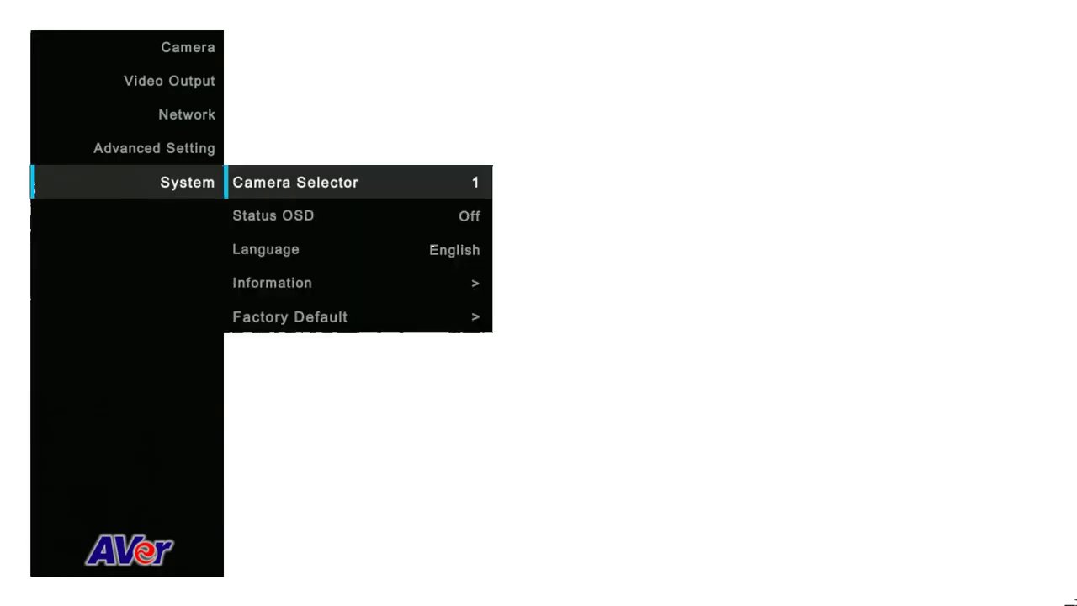